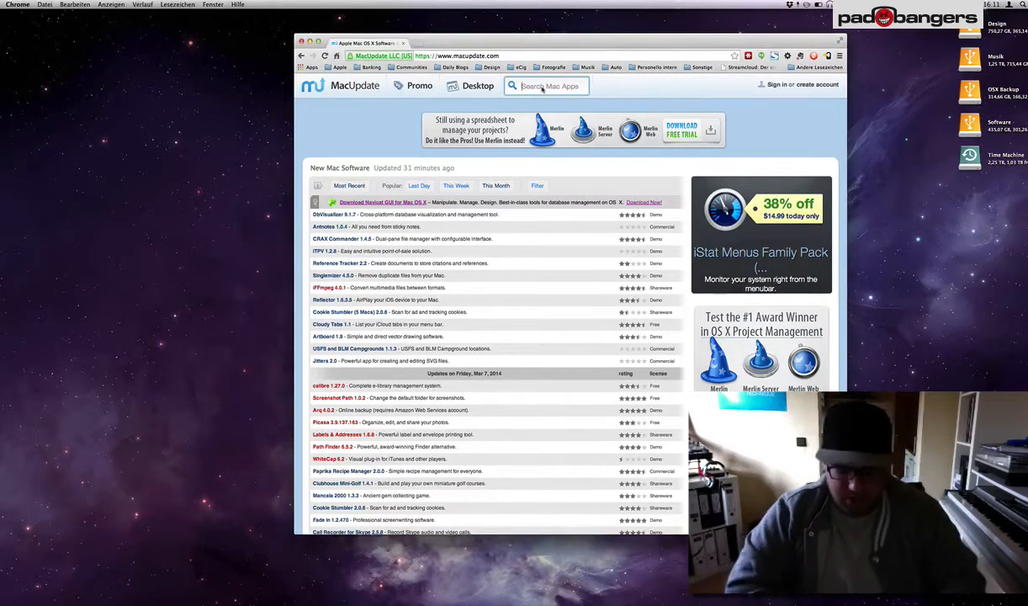
Search MacUpdate for "lame mp3" and open the LAME 3.99.5 download page.
{"action": "type", "text": "lame mp3"}
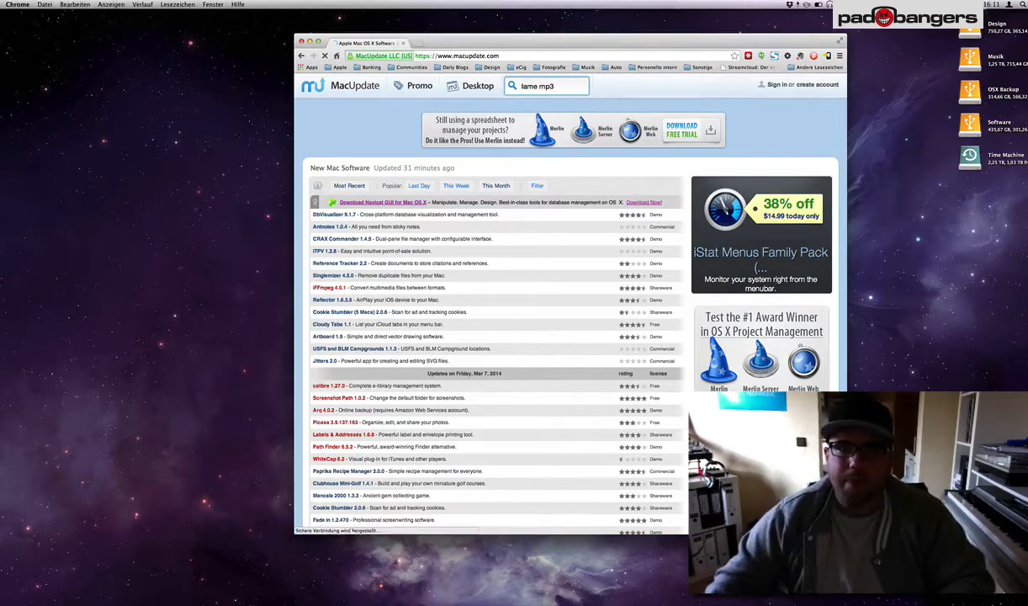
{"action": "key", "text": "Return"}
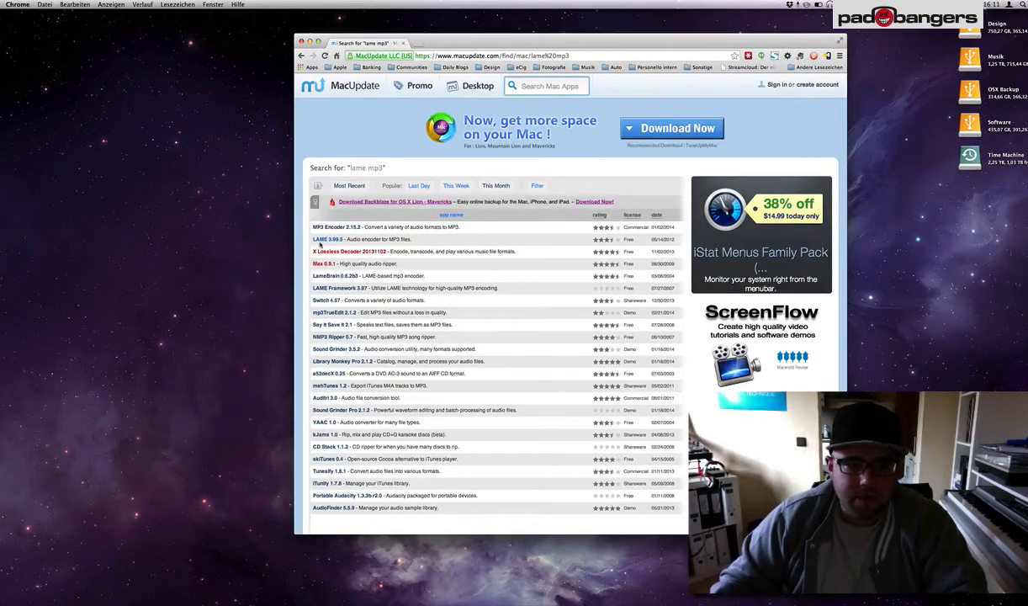
{"action": "mouse_move", "coordinate": [323, 239]}
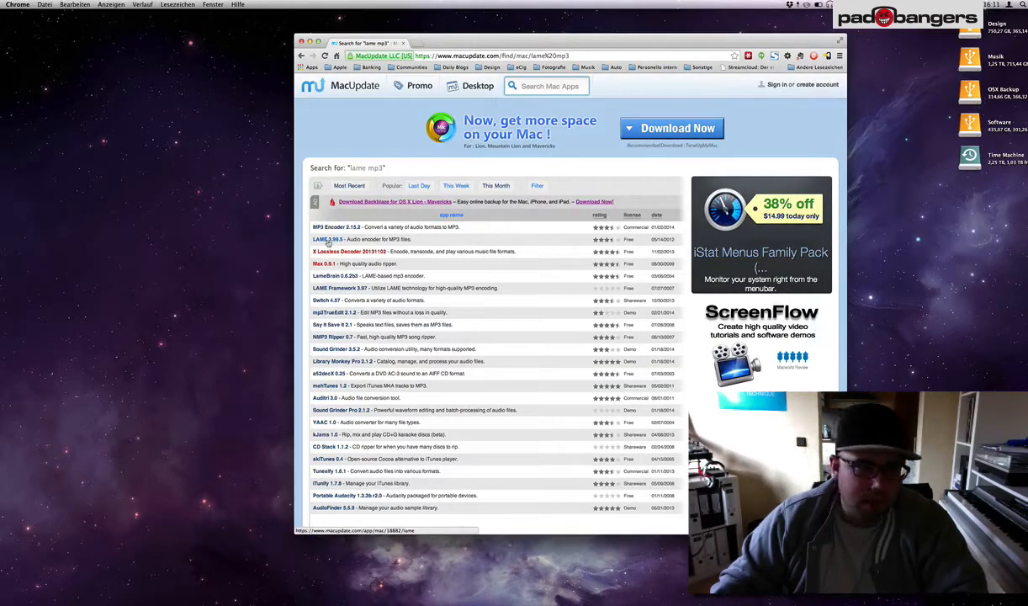
{"action": "left_click", "coordinate": [326, 239]}
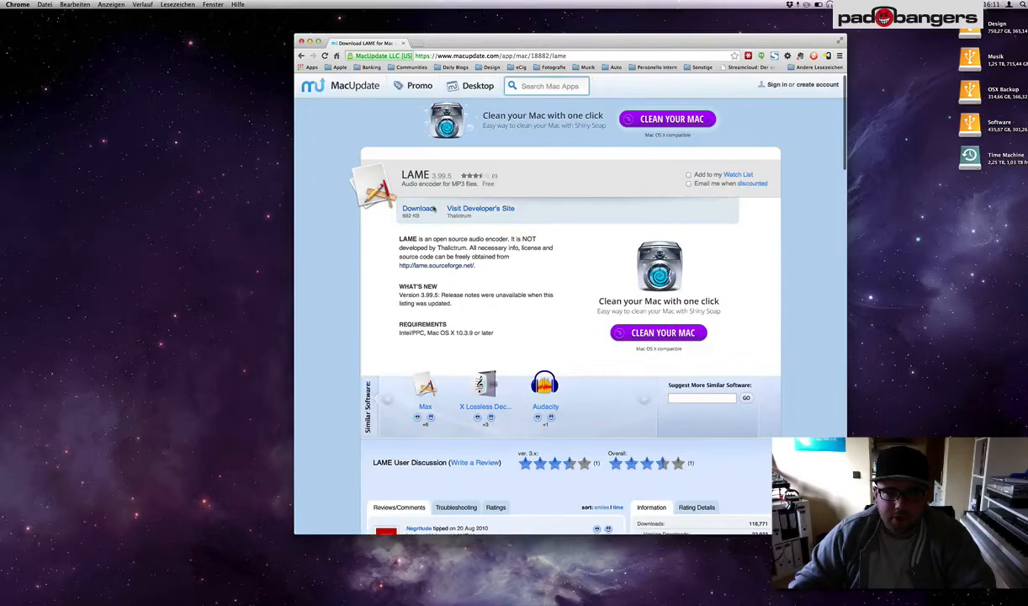
{"action": "mouse_move", "coordinate": [417, 208]}
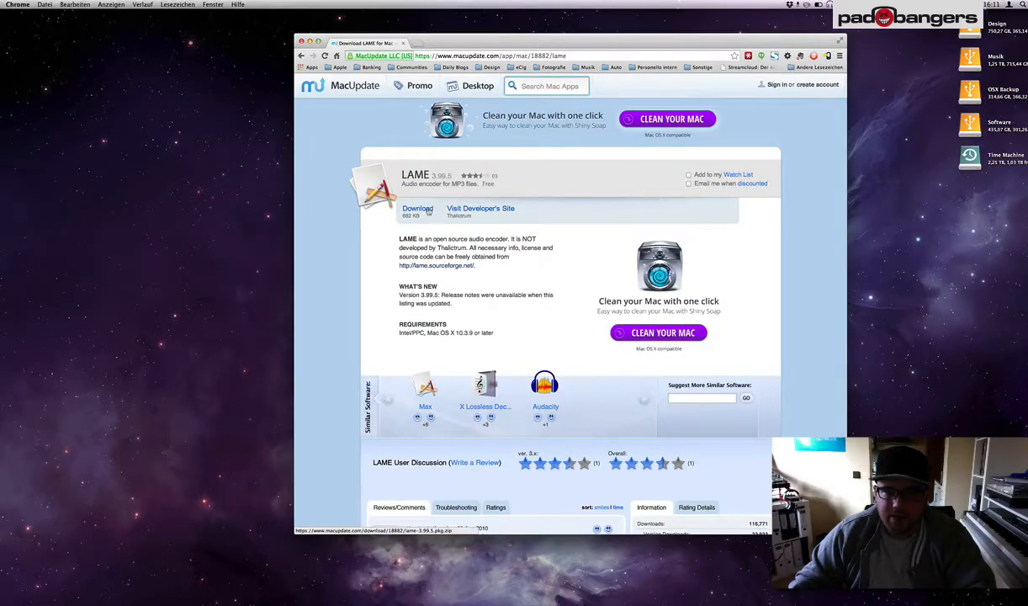
{"action": "mouse_move", "coordinate": [566, 267]}
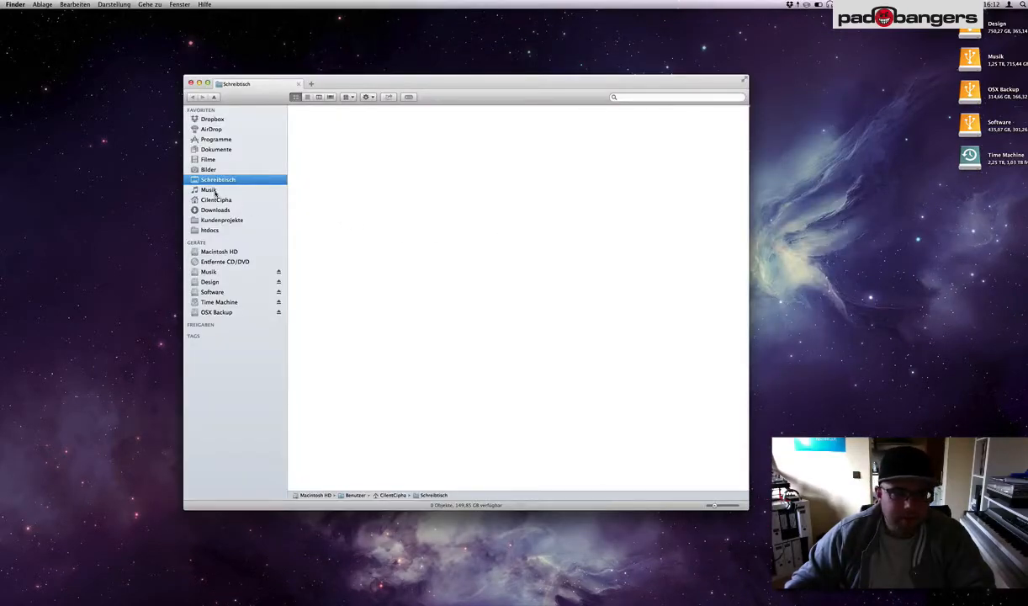
Open the Musik folder from the Finder sidebar.
{"action": "left_click", "coordinate": [209, 189]}
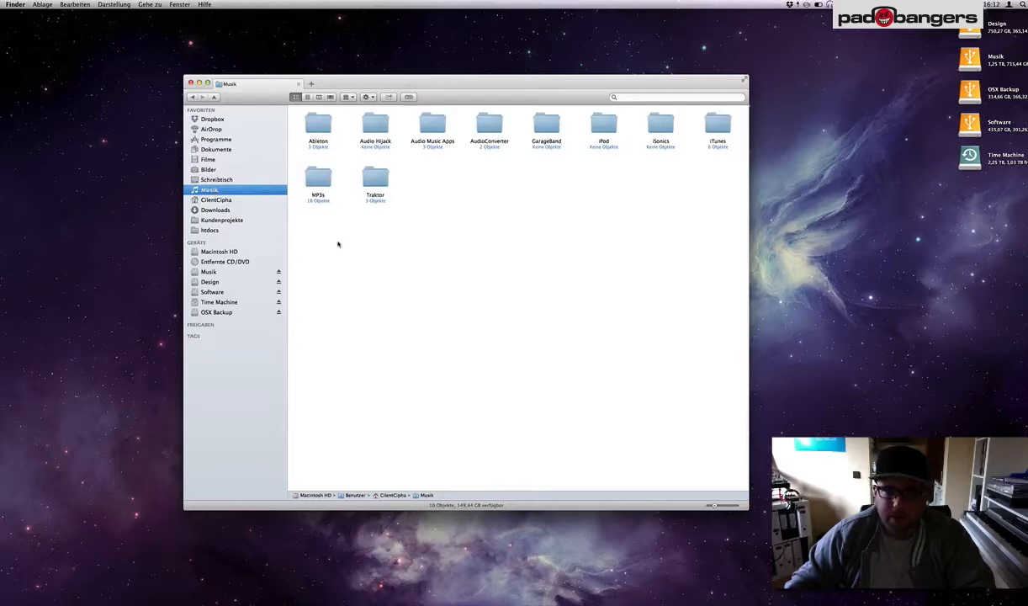
{"action": "mouse_move", "coordinate": [471, 148]}
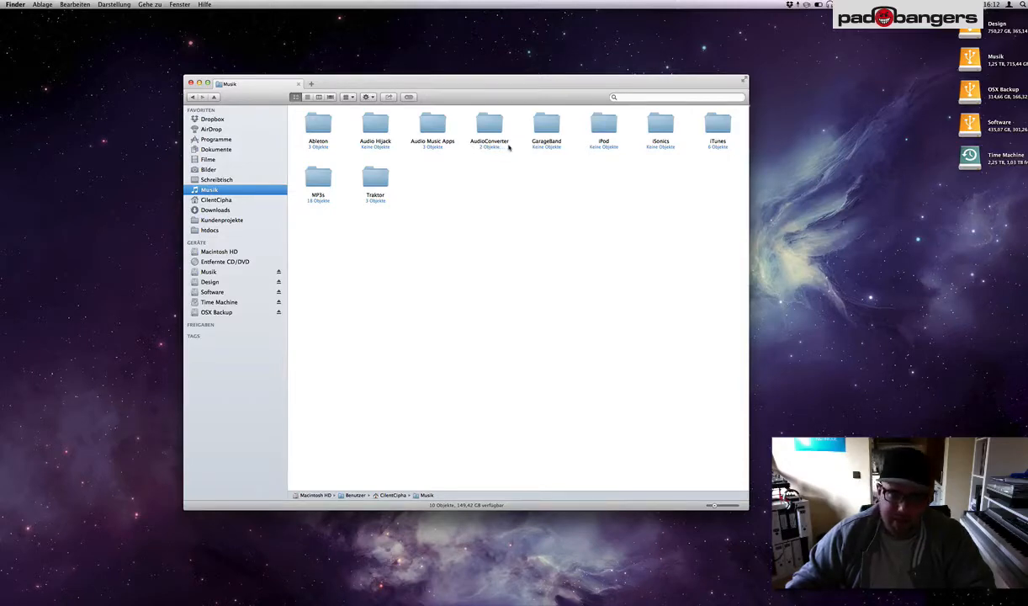
{"action": "mouse_move", "coordinate": [508, 175]}
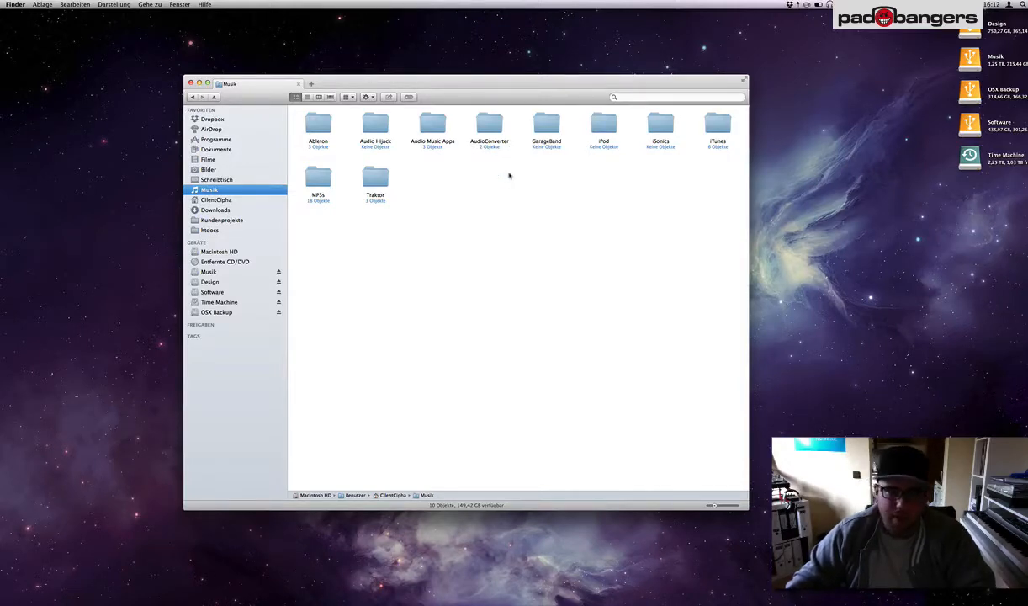
{"action": "mouse_move", "coordinate": [510, 249]}
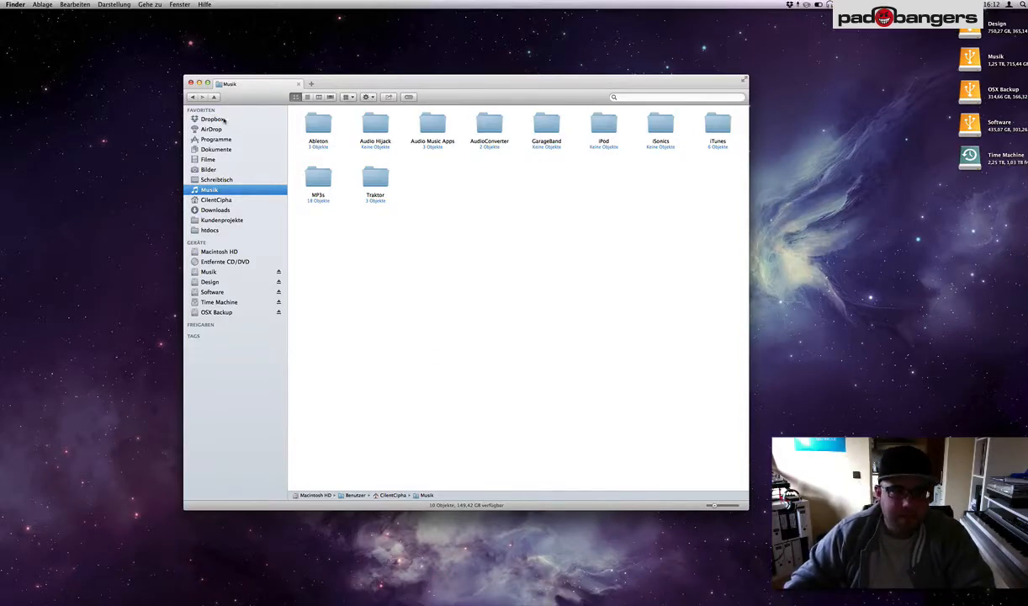
Go to Dropbox/Public and select the AudioConverter workflow file.
{"action": "left_click", "coordinate": [212, 118]}
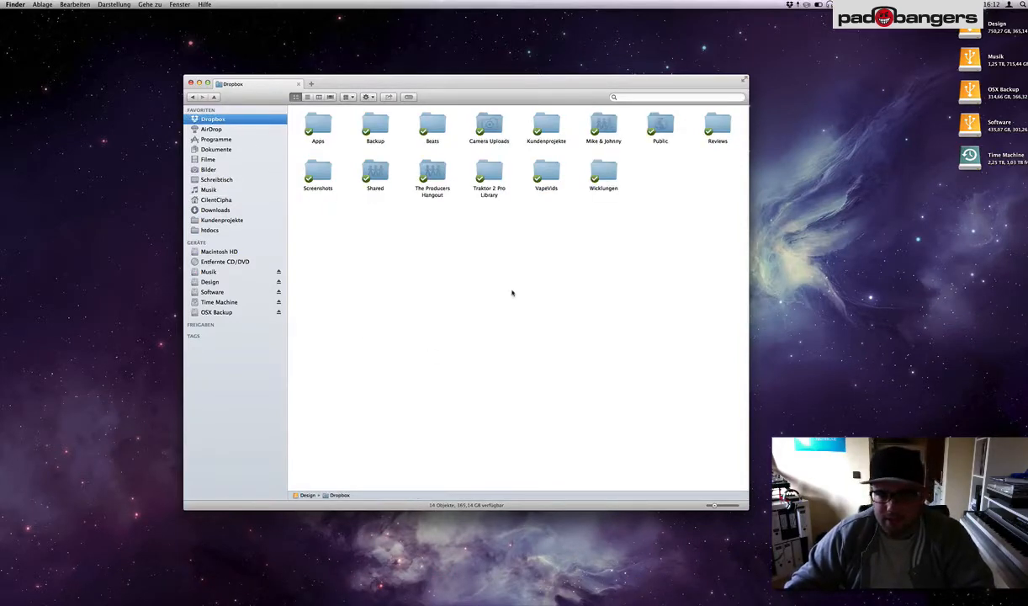
{"action": "mouse_move", "coordinate": [605, 245]}
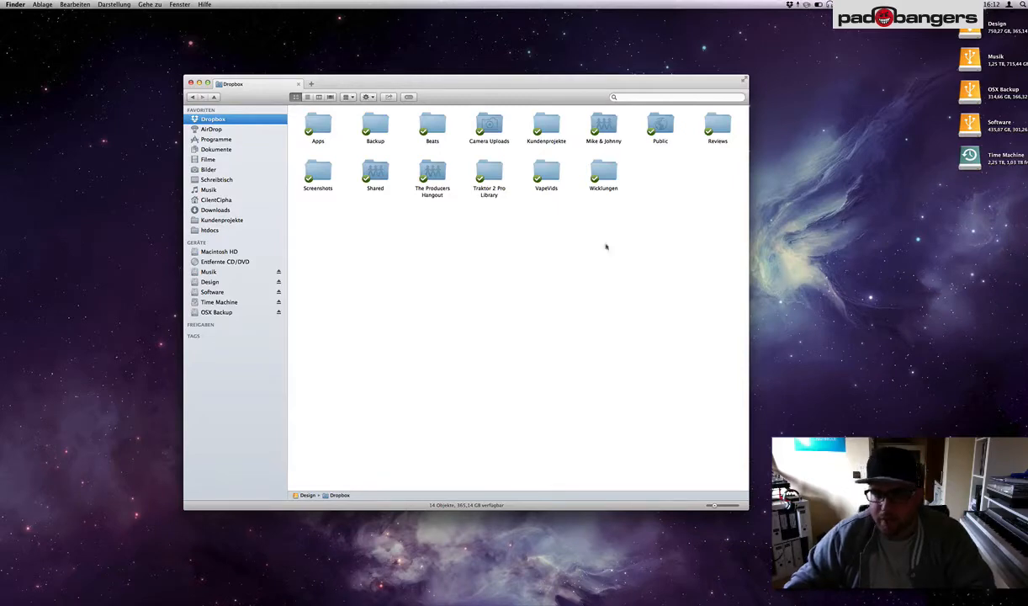
{"action": "mouse_move", "coordinate": [651, 173]}
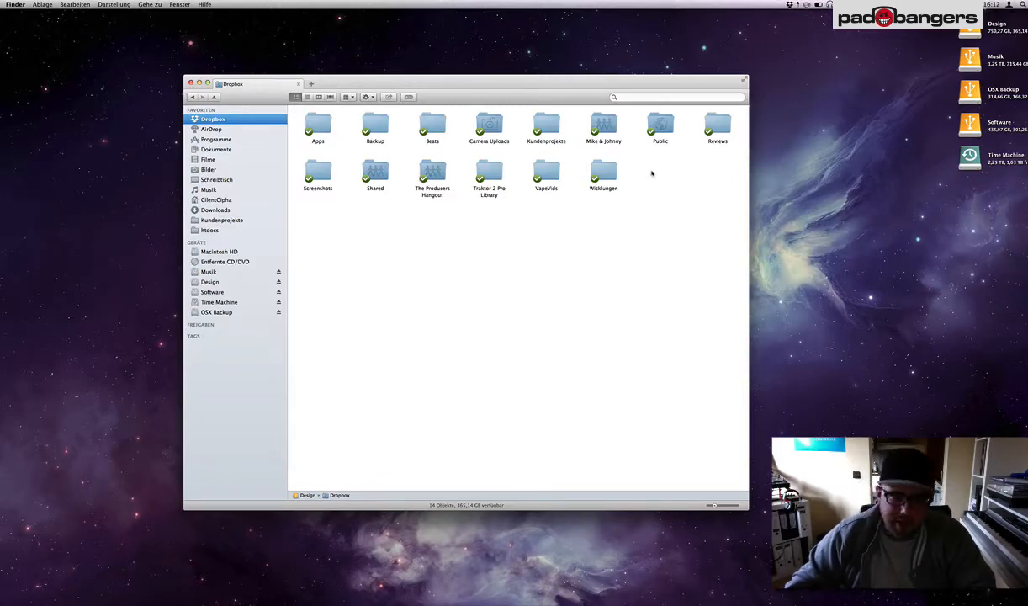
{"action": "double_click", "coordinate": [660, 127]}
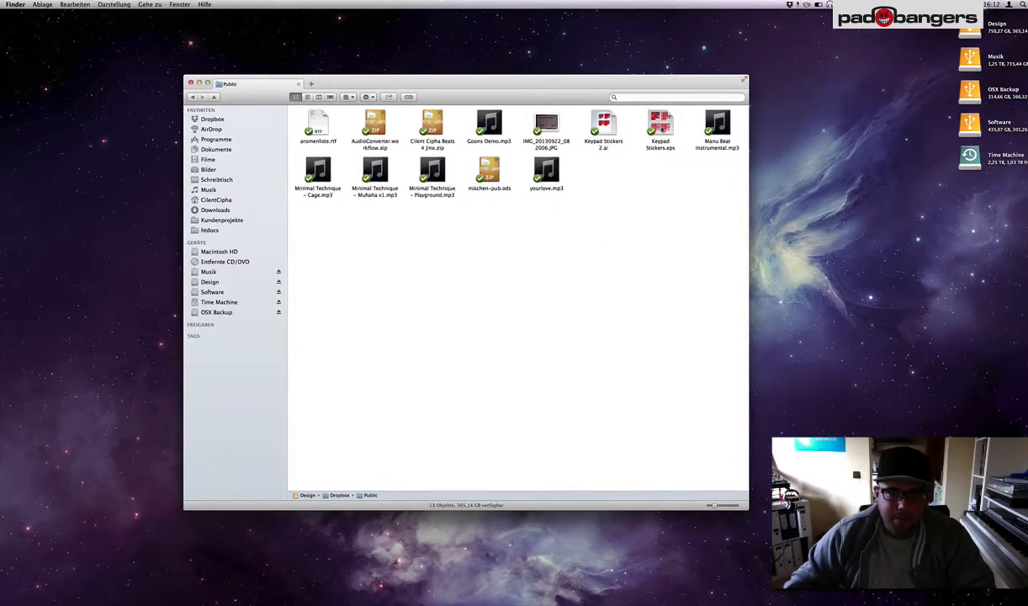
{"action": "left_click", "coordinate": [374, 126]}
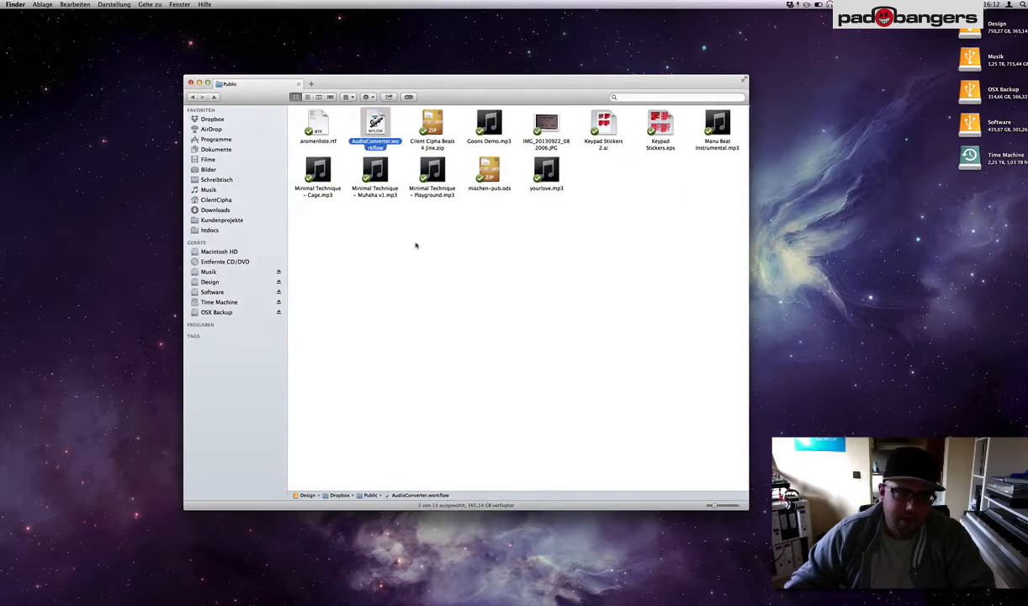
Open the AudioConverter workflow, allow it, and install it as an Automator folder action.
{"action": "double_click", "coordinate": [375, 124]}
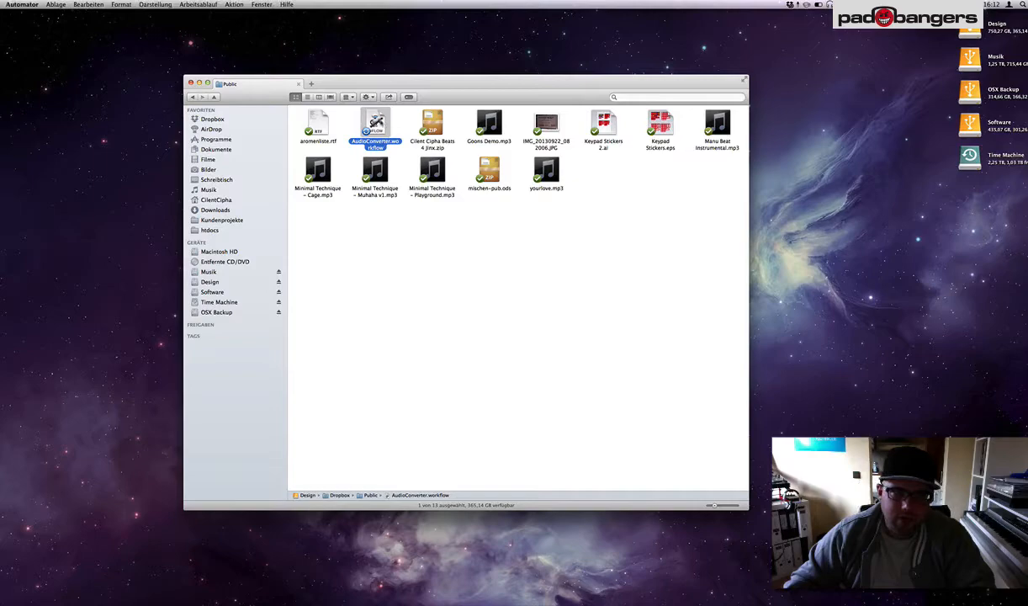
{"action": "double_click", "coordinate": [375, 125]}
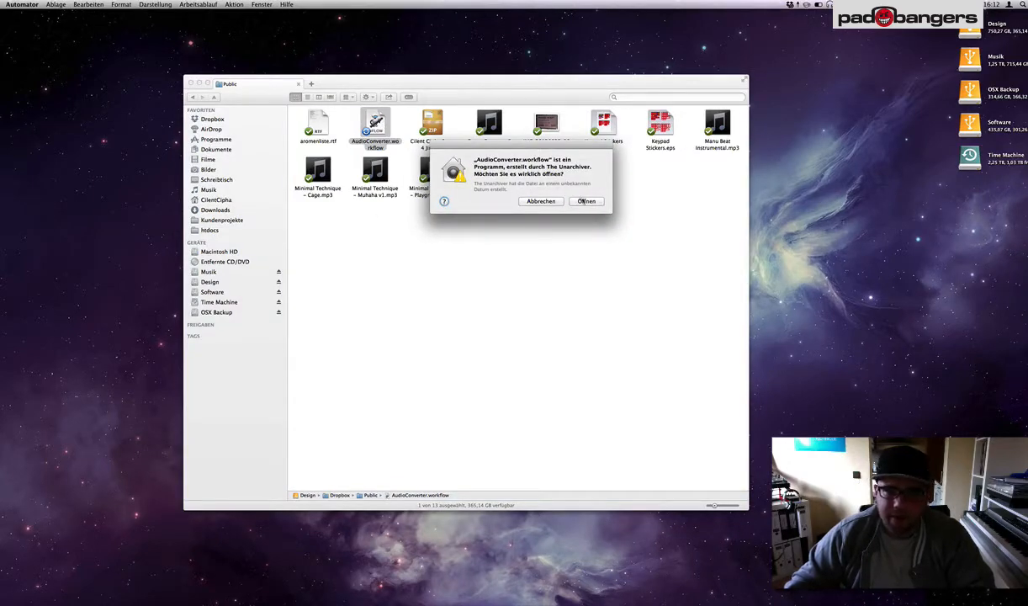
{"action": "left_click", "coordinate": [586, 200]}
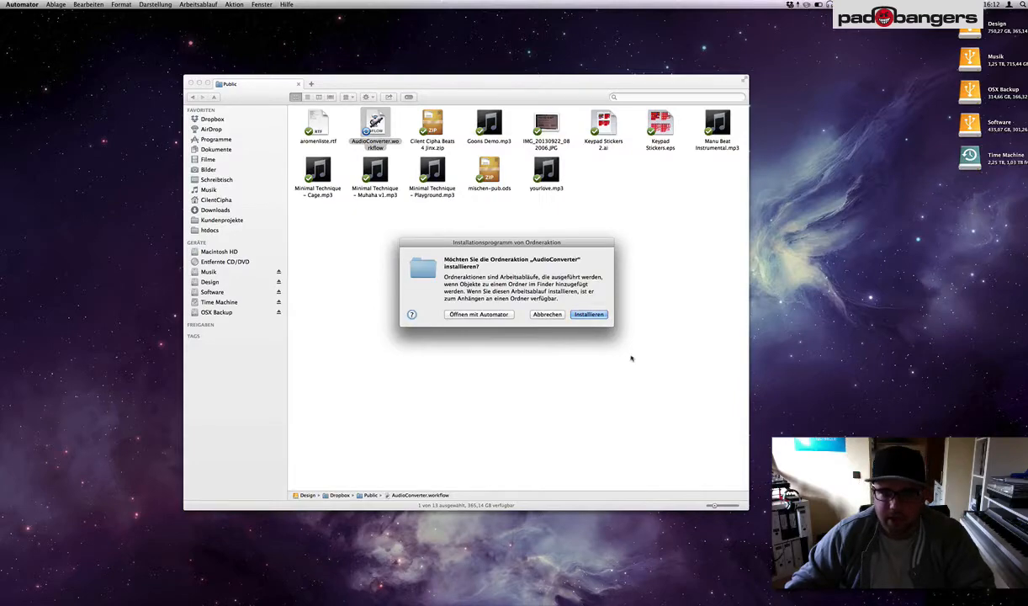
{"action": "mouse_move", "coordinate": [498, 283]}
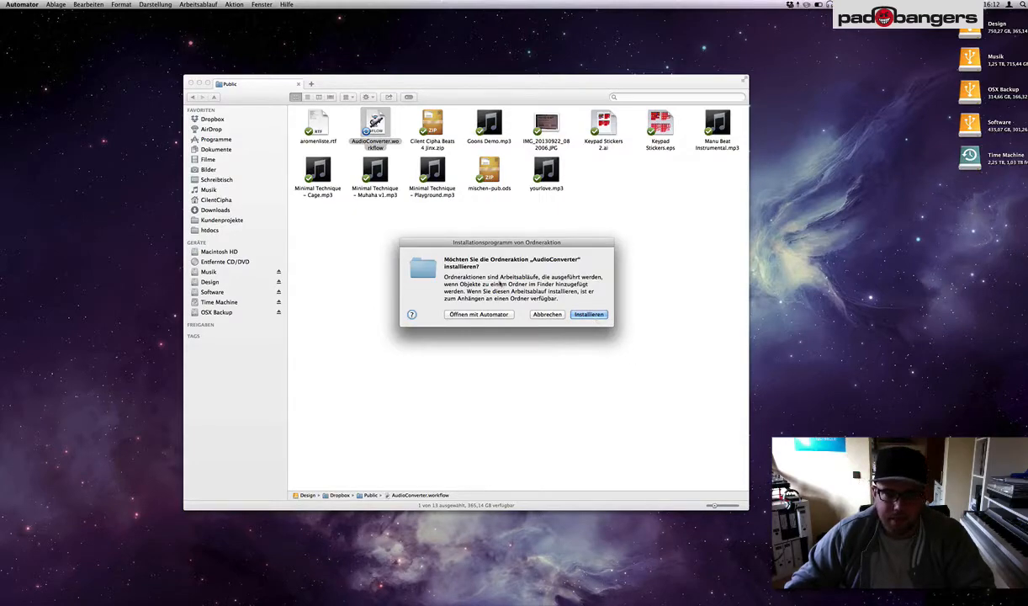
{"action": "left_click", "coordinate": [546, 315]}
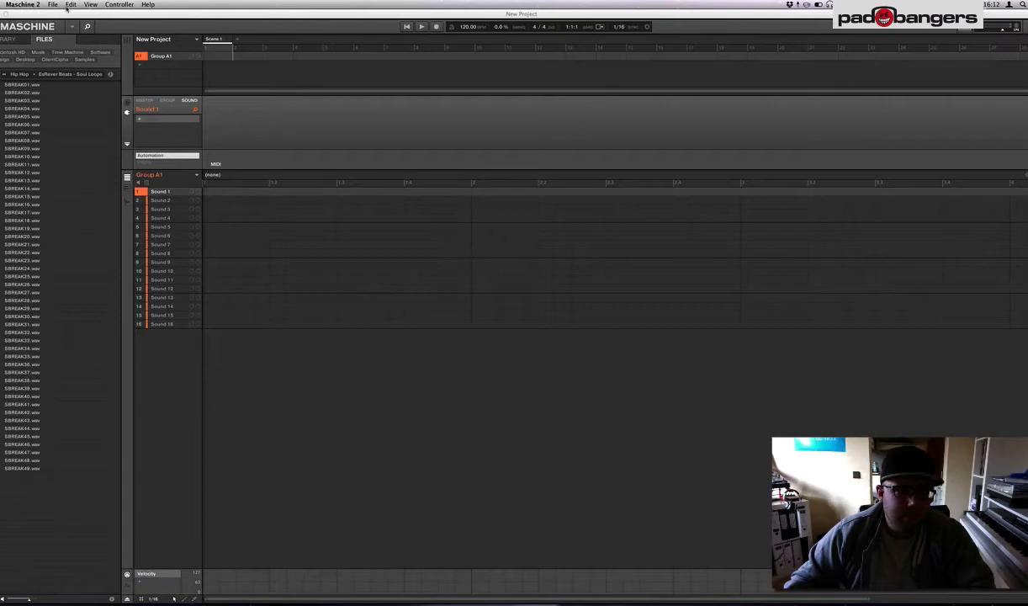
Open Maschine 2's File menu to reach Export Audio.
{"action": "left_click", "coordinate": [54, 3]}
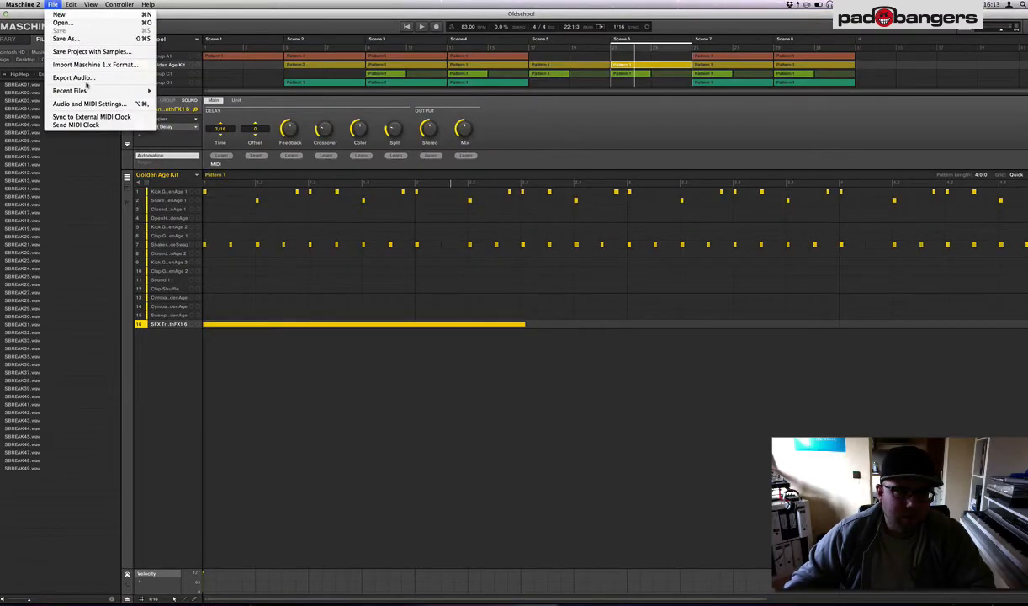
Export the beat's audio with Music/AudioConverter as the destination.
{"action": "left_click", "coordinate": [74, 77]}
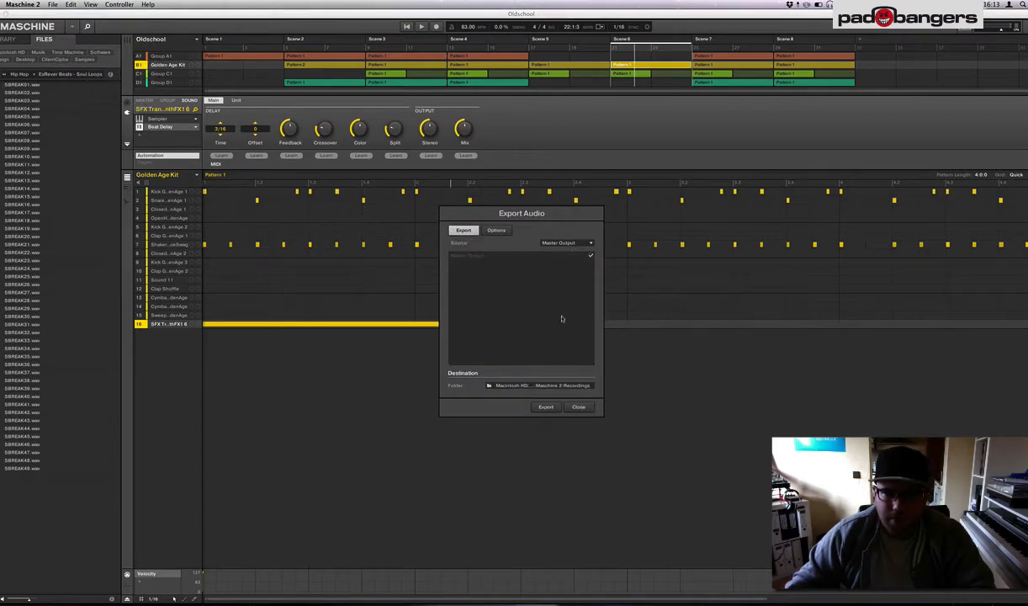
{"action": "left_click", "coordinate": [542, 385]}
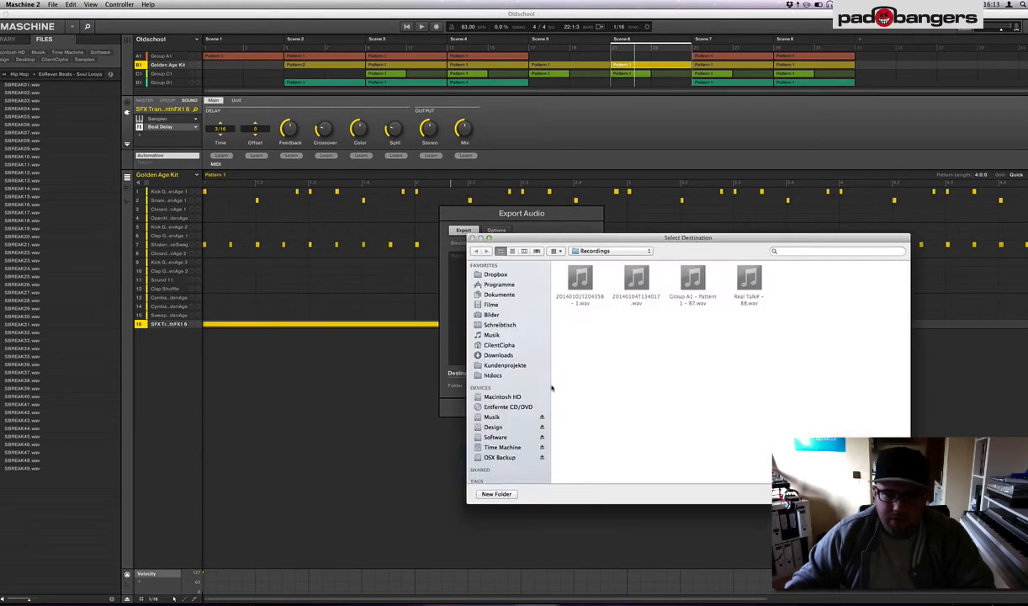
{"action": "left_click", "coordinate": [491, 335]}
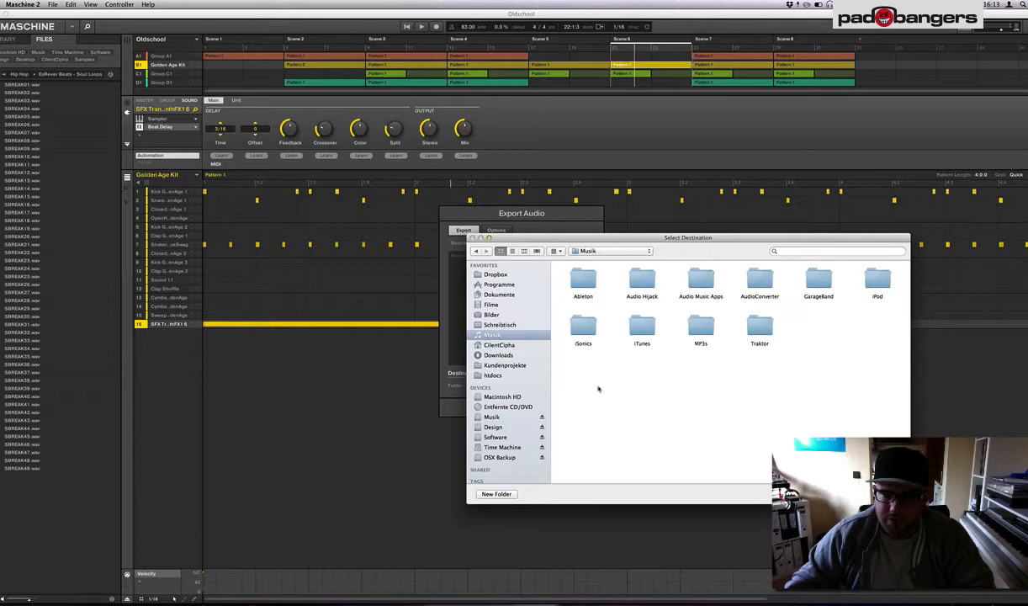
{"action": "double_click", "coordinate": [759, 283]}
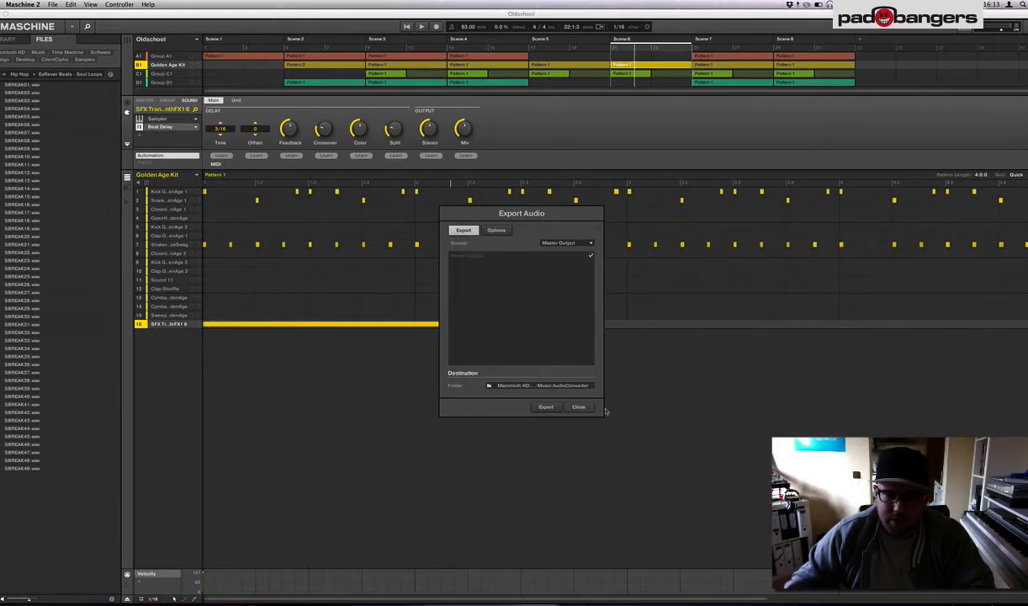
{"action": "left_click", "coordinate": [545, 405]}
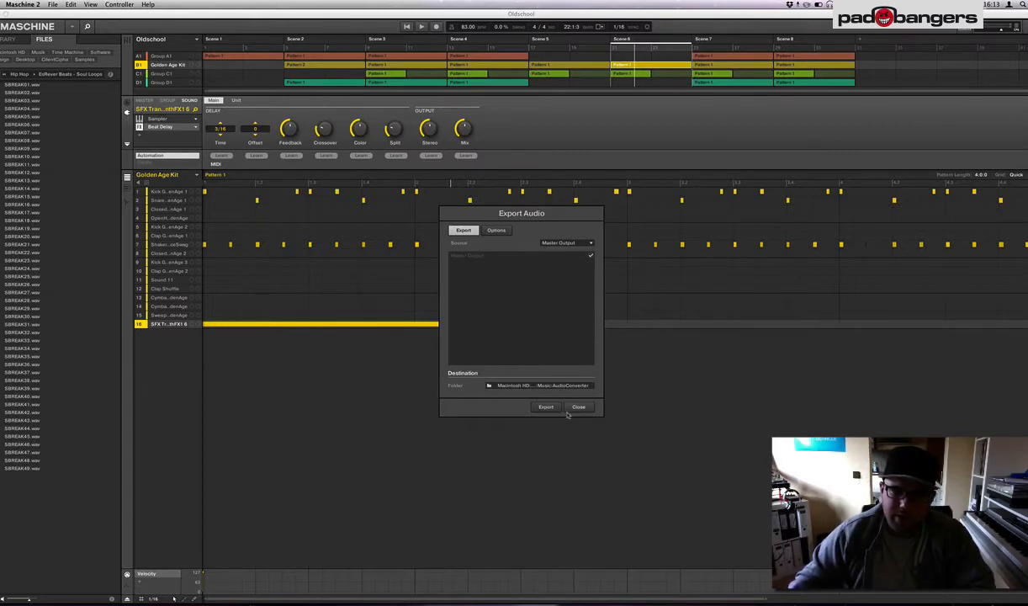
{"action": "left_click", "coordinate": [578, 406]}
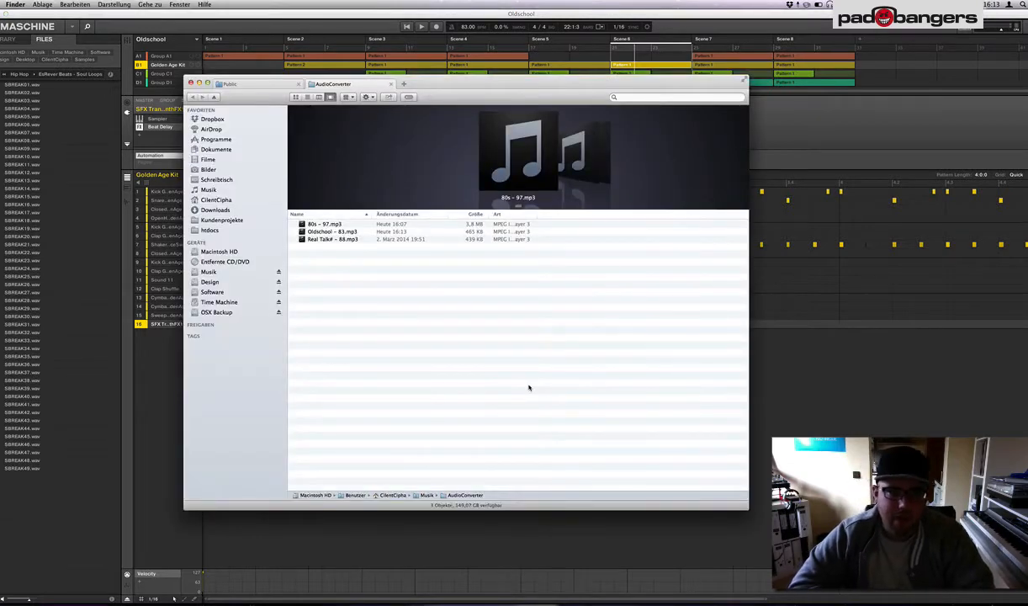
{"action": "mouse_move", "coordinate": [480, 351]}
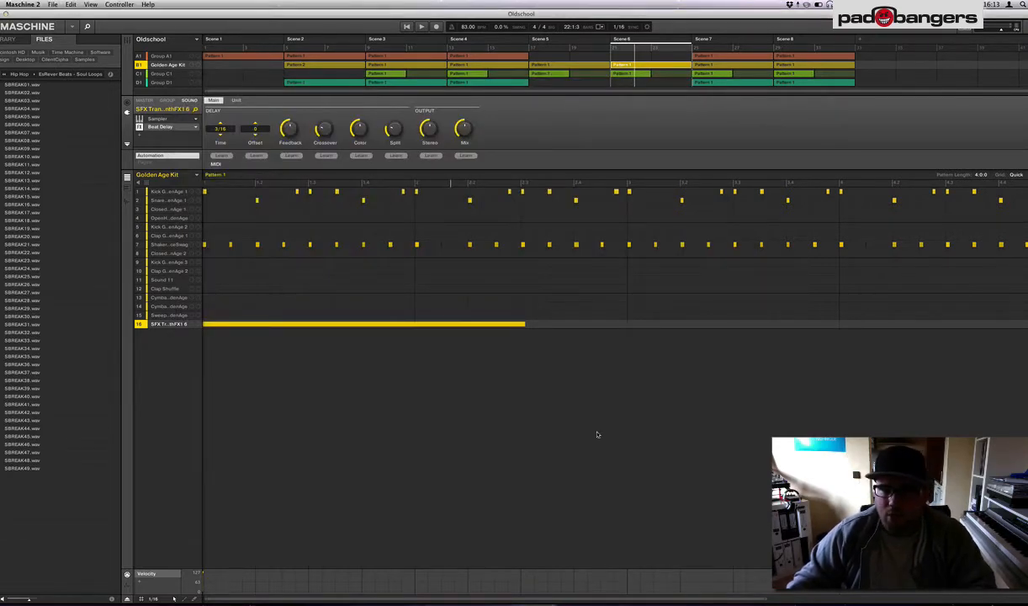
Quit Maschine 2 after the Oldschool MP3 appears in AudioConverter.
{"action": "left_click", "coordinate": [23, 5]}
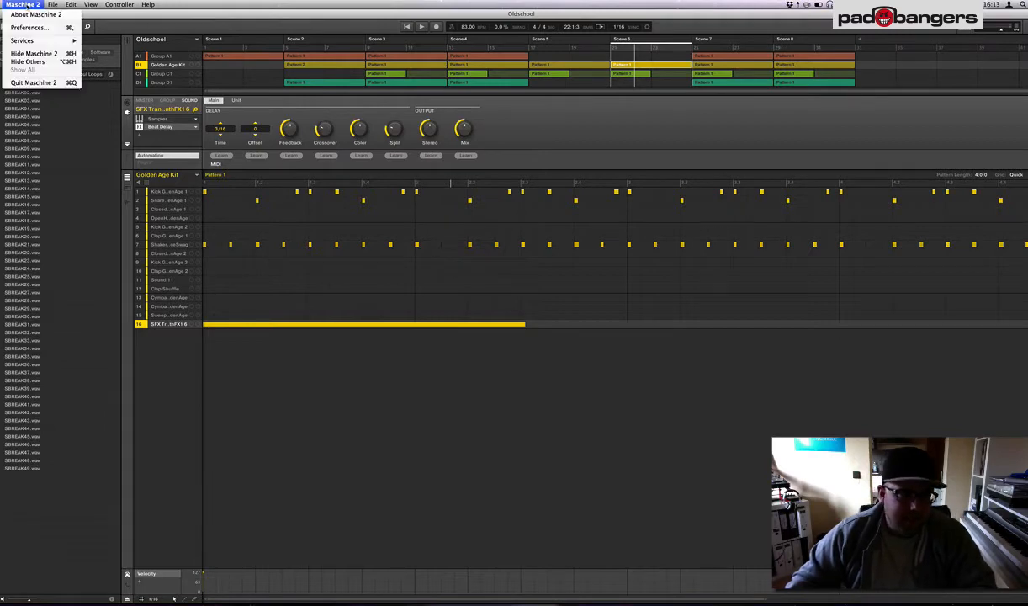
{"action": "left_click", "coordinate": [33, 83]}
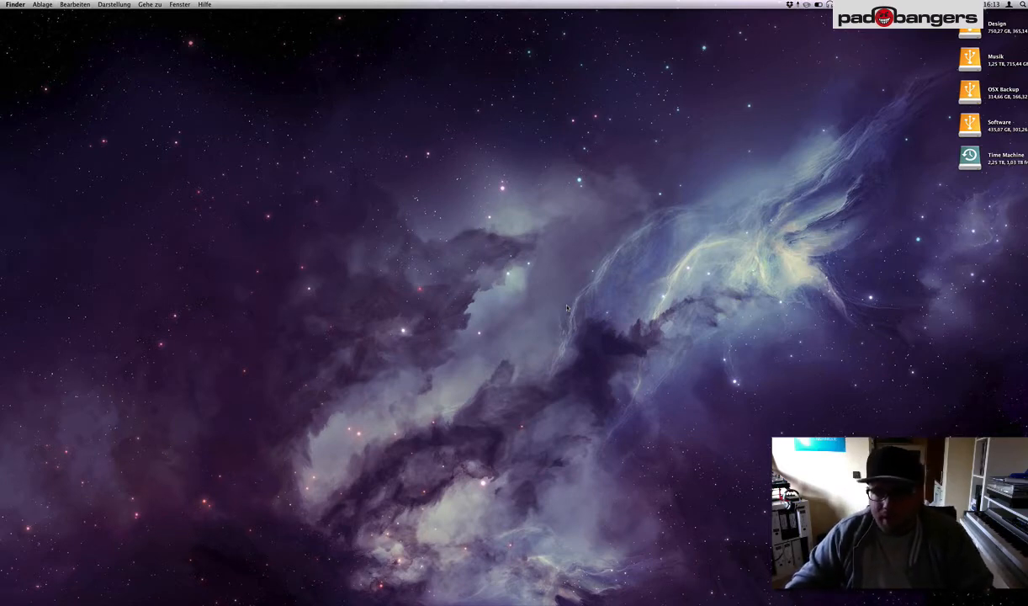
{"action": "mouse_move", "coordinate": [580, 229]}
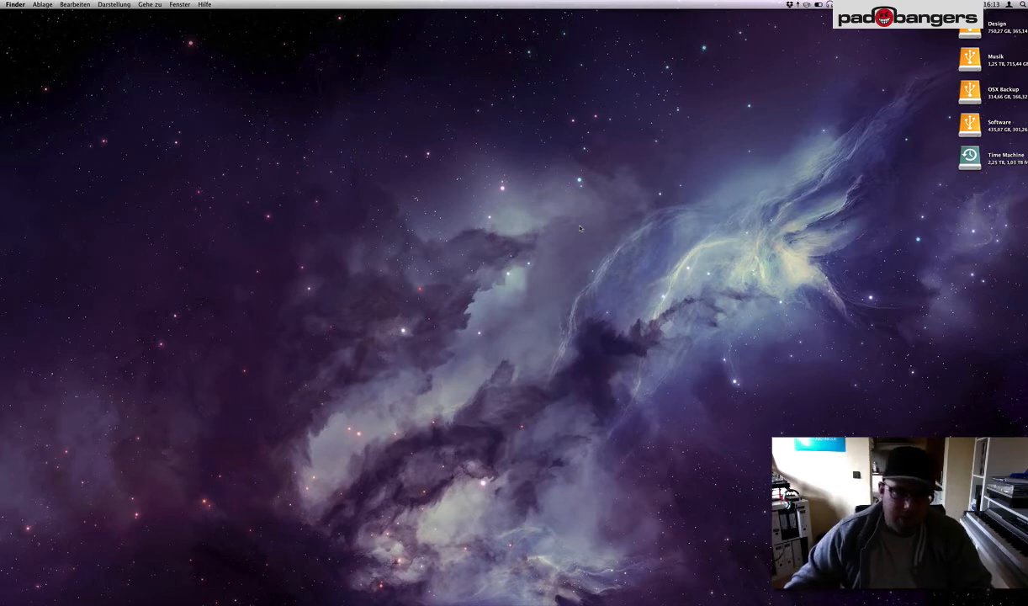
{"action": "mouse_move", "coordinate": [491, 189]}
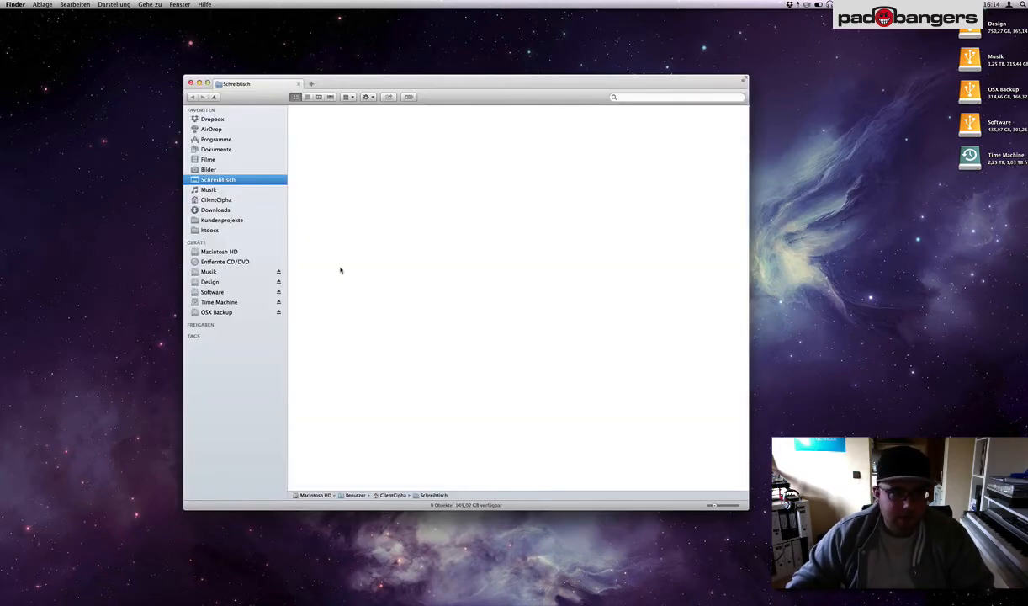
Browse Library/Workflows/Applications/Folder Actions and open AudioConverter.workflow in Automator.
{"action": "left_click", "coordinate": [216, 198]}
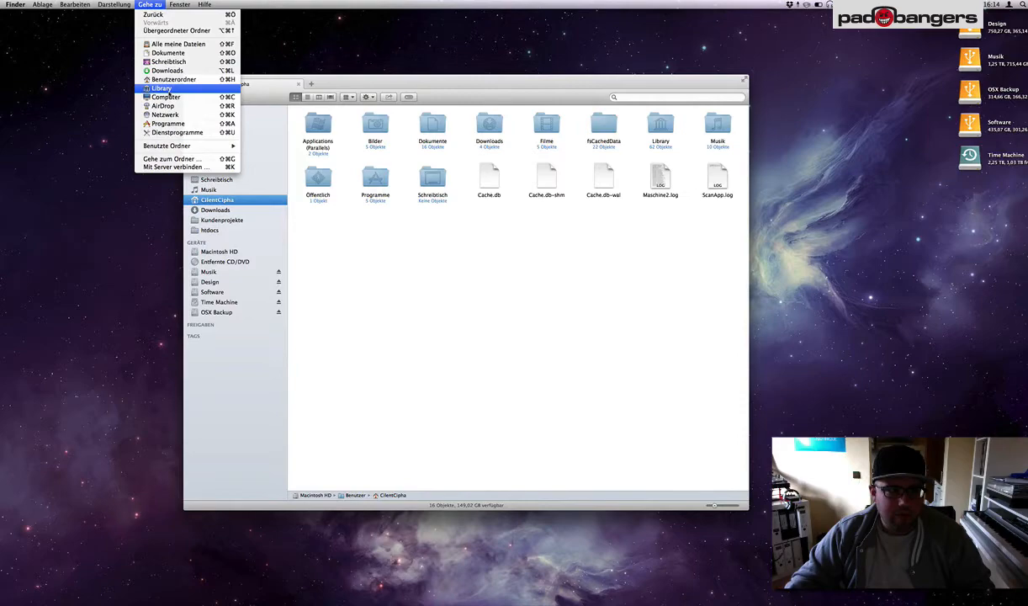
{"action": "left_click", "coordinate": [162, 87]}
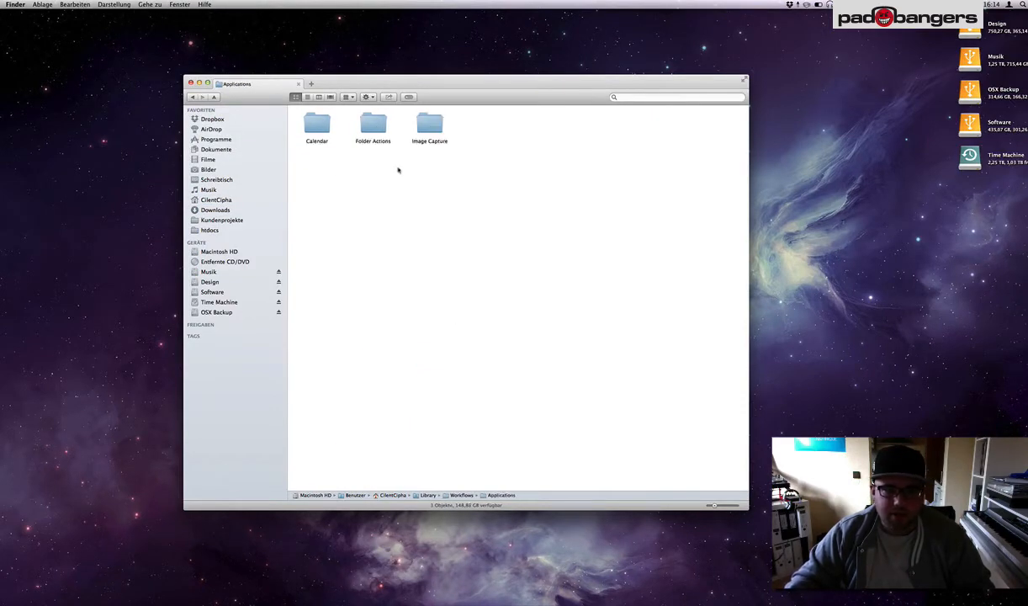
{"action": "double_click", "coordinate": [373, 124]}
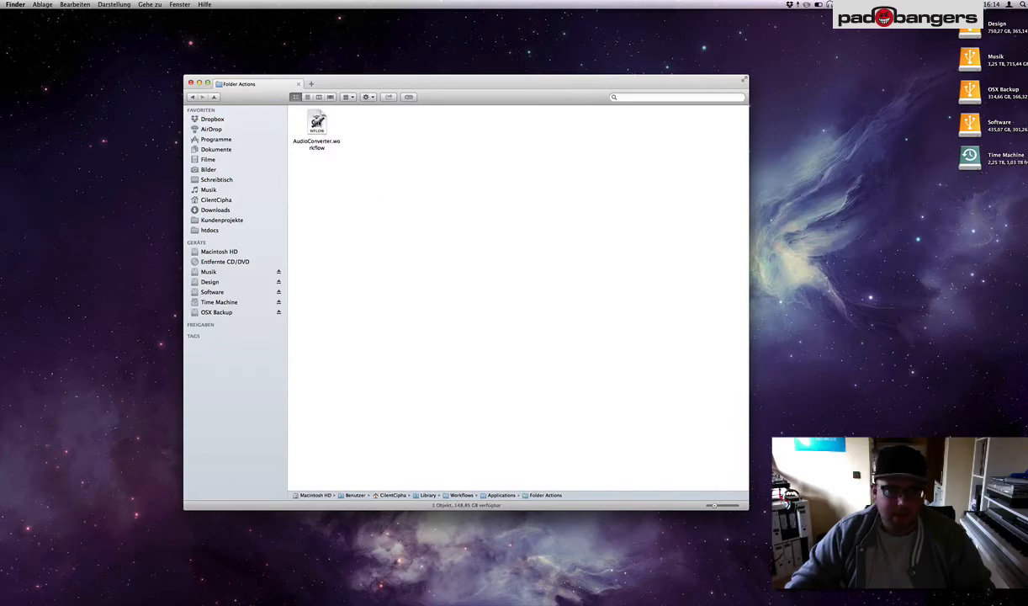
{"action": "double_click", "coordinate": [316, 124]}
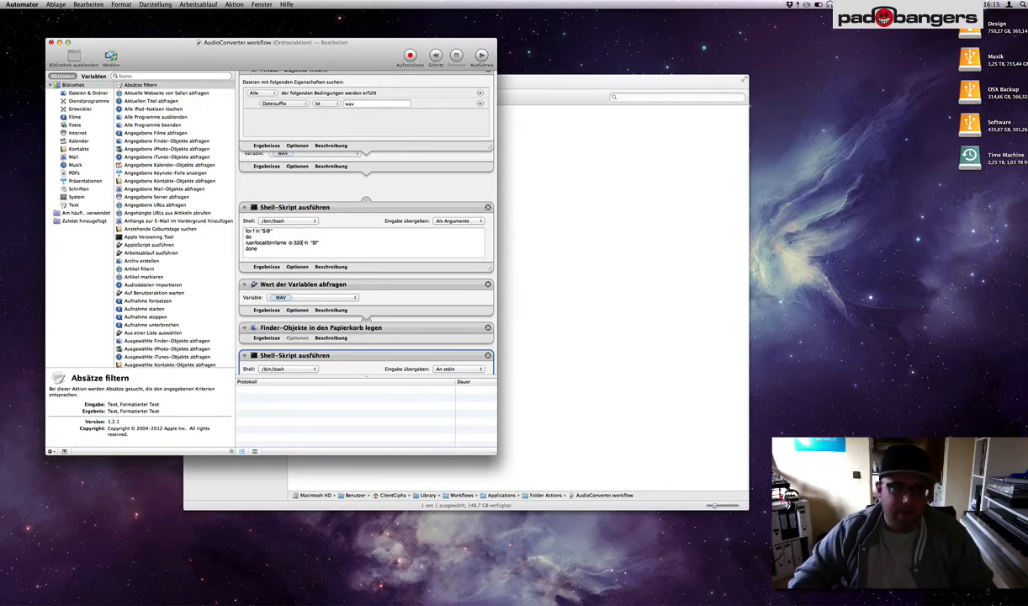
Close the AudioConverter workflow via Ablage > Schließen.
{"action": "left_click", "coordinate": [22, 5]}
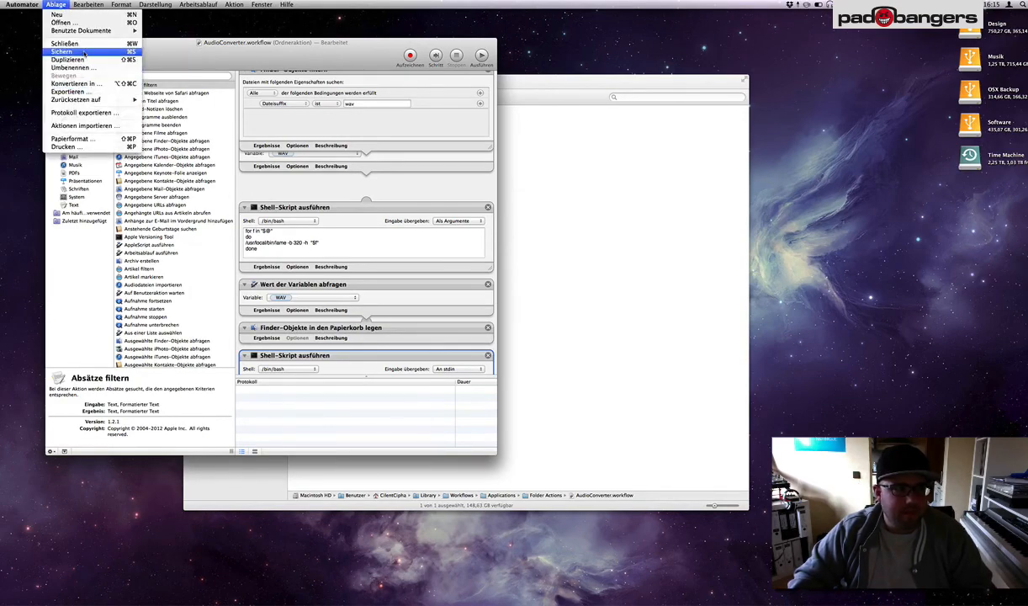
{"action": "left_click", "coordinate": [61, 51]}
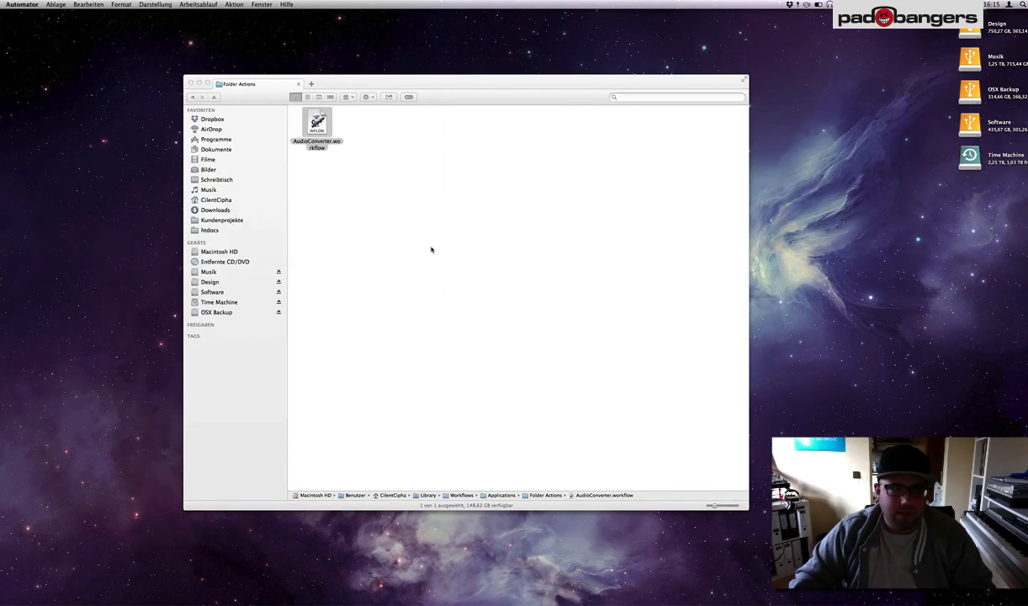
Close the Folder Actions Finder window, leaving the desktop.
{"action": "left_click", "coordinate": [316, 126]}
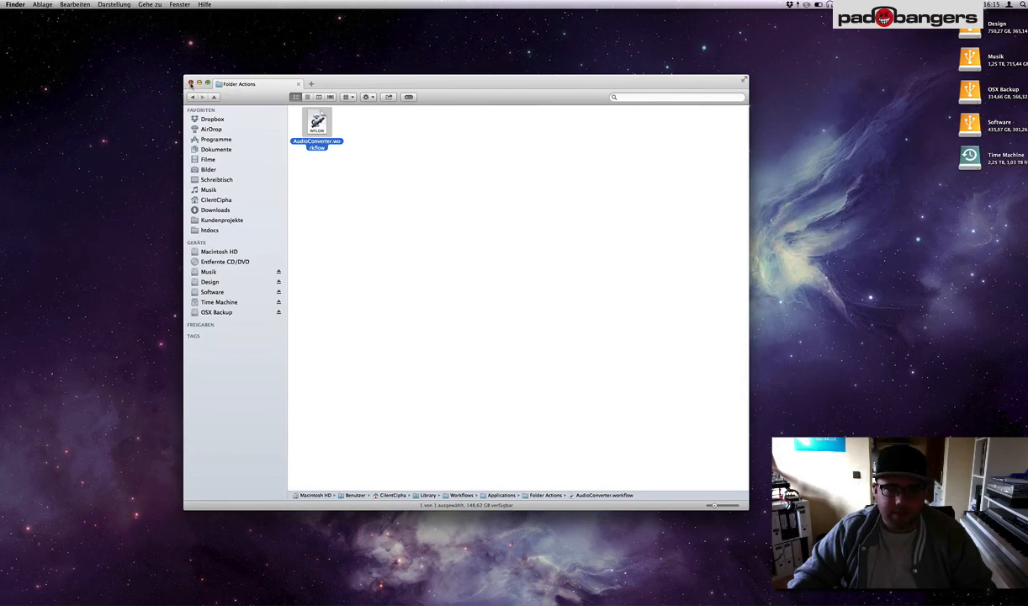
{"action": "left_click", "coordinate": [192, 84]}
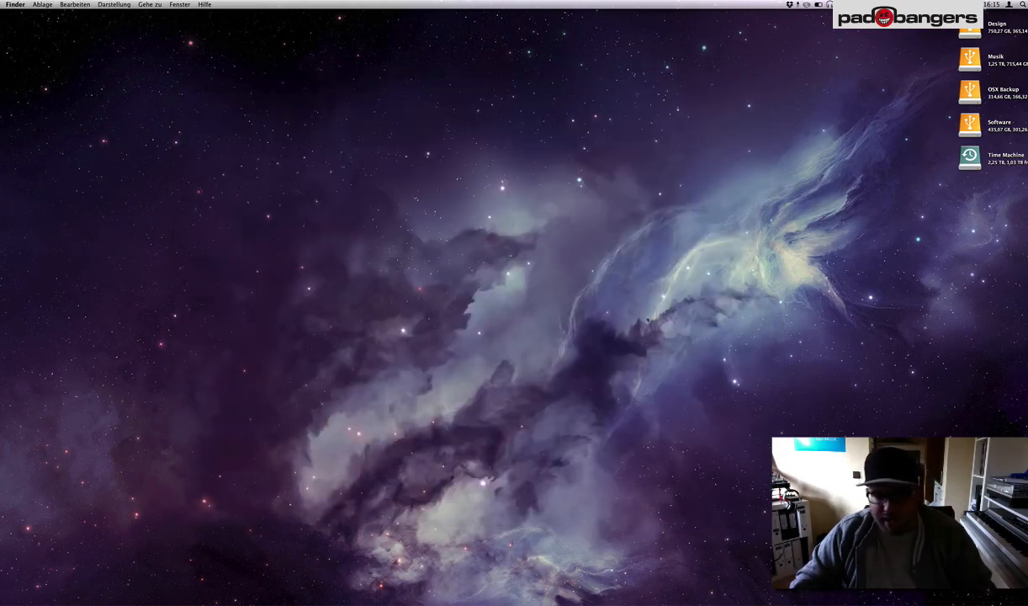